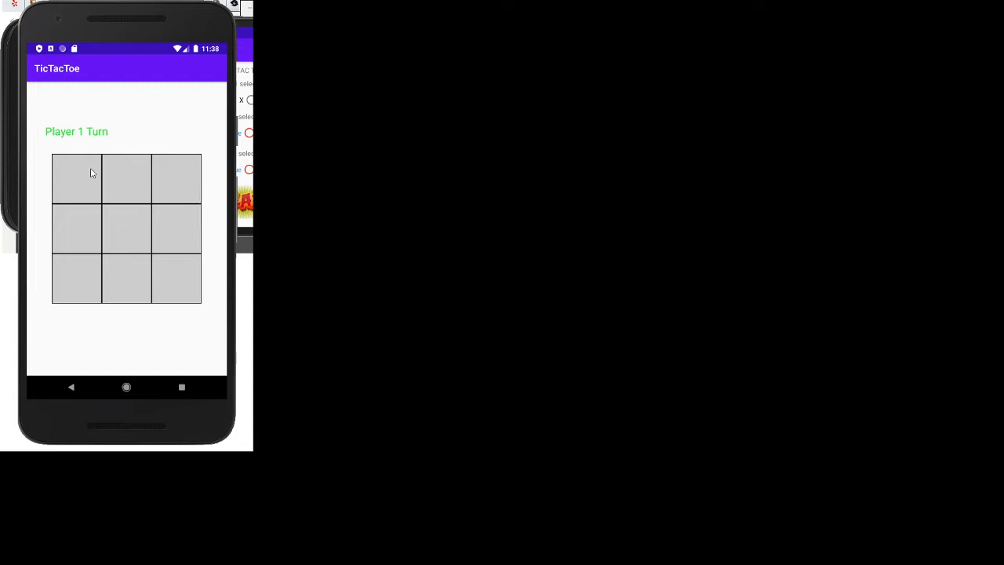
Place X in the top-left square of the Tic Tac Toe grid.
click(126, 229)
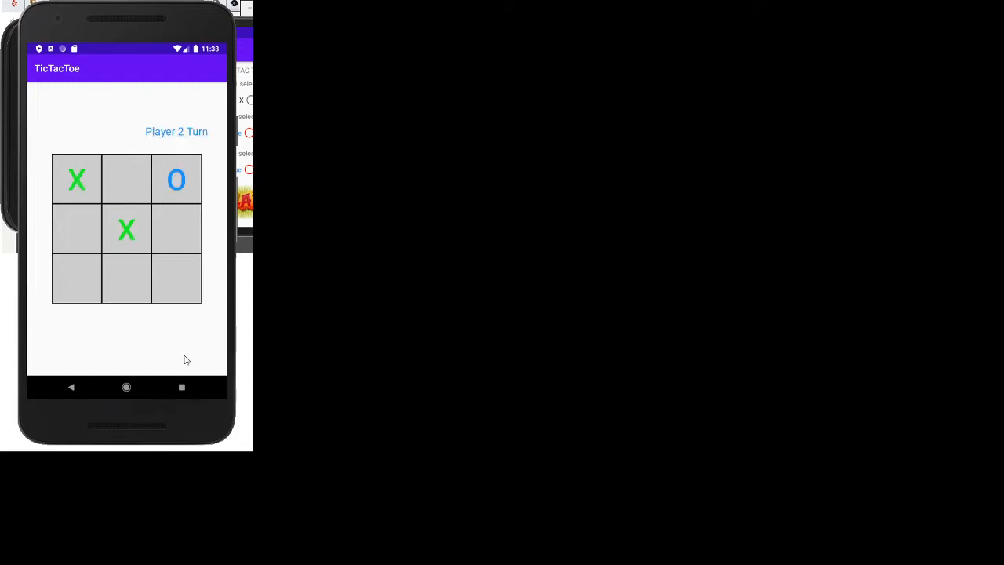
mouse_move(182, 317)
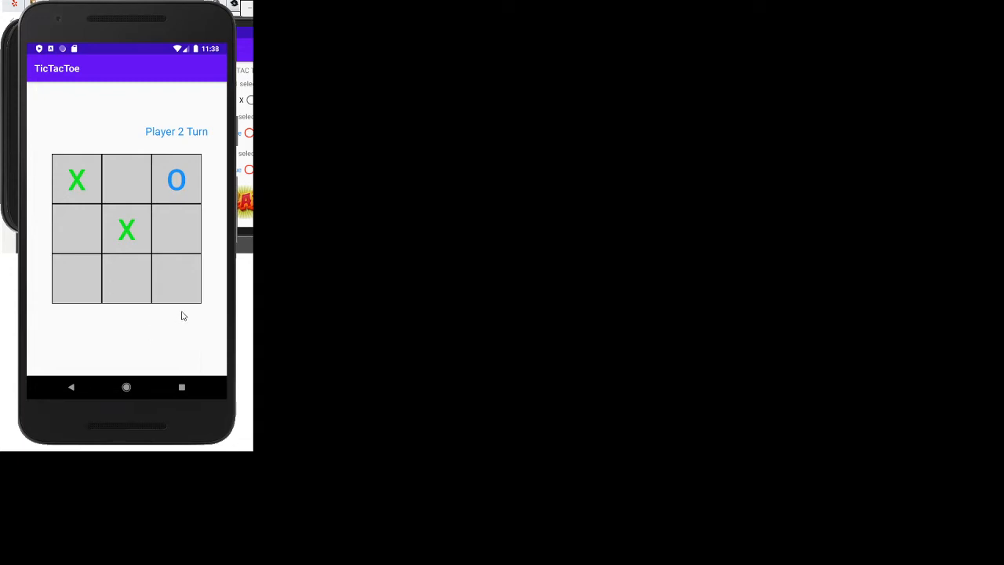